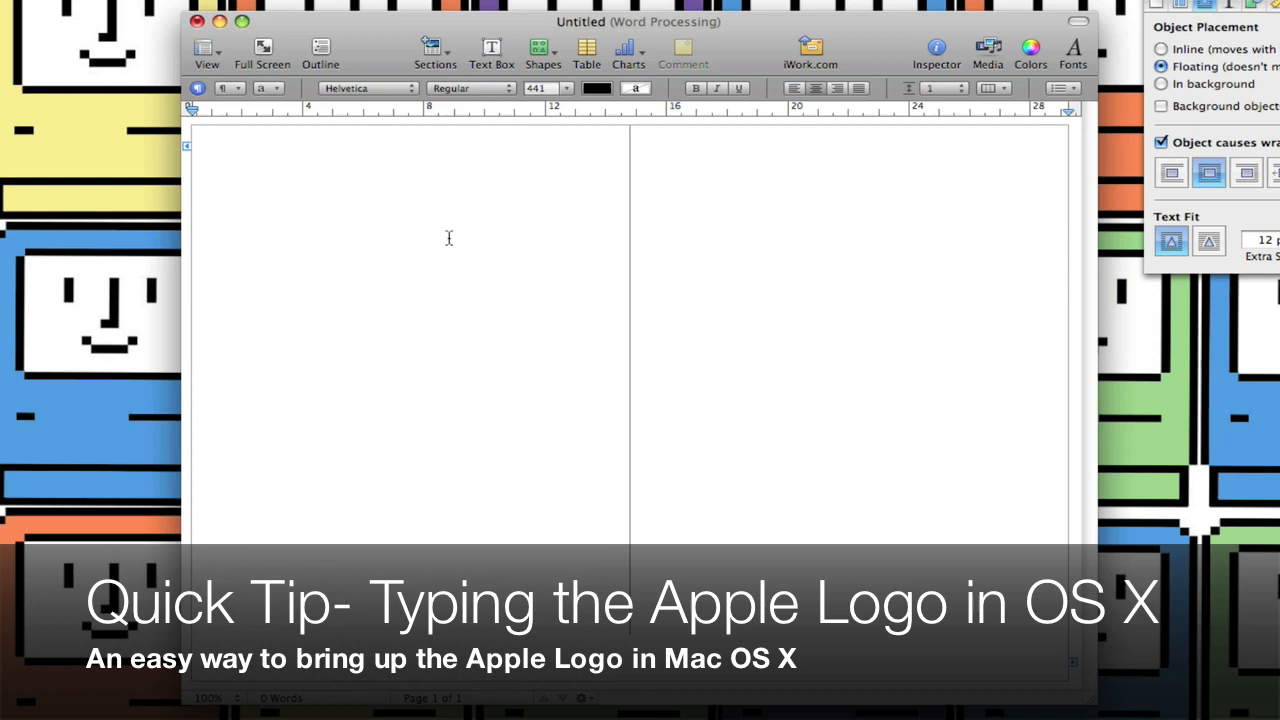
# Place the cursor on the blank page to type the Apple logo in Helvetica.
pyautogui.click(367, 88)
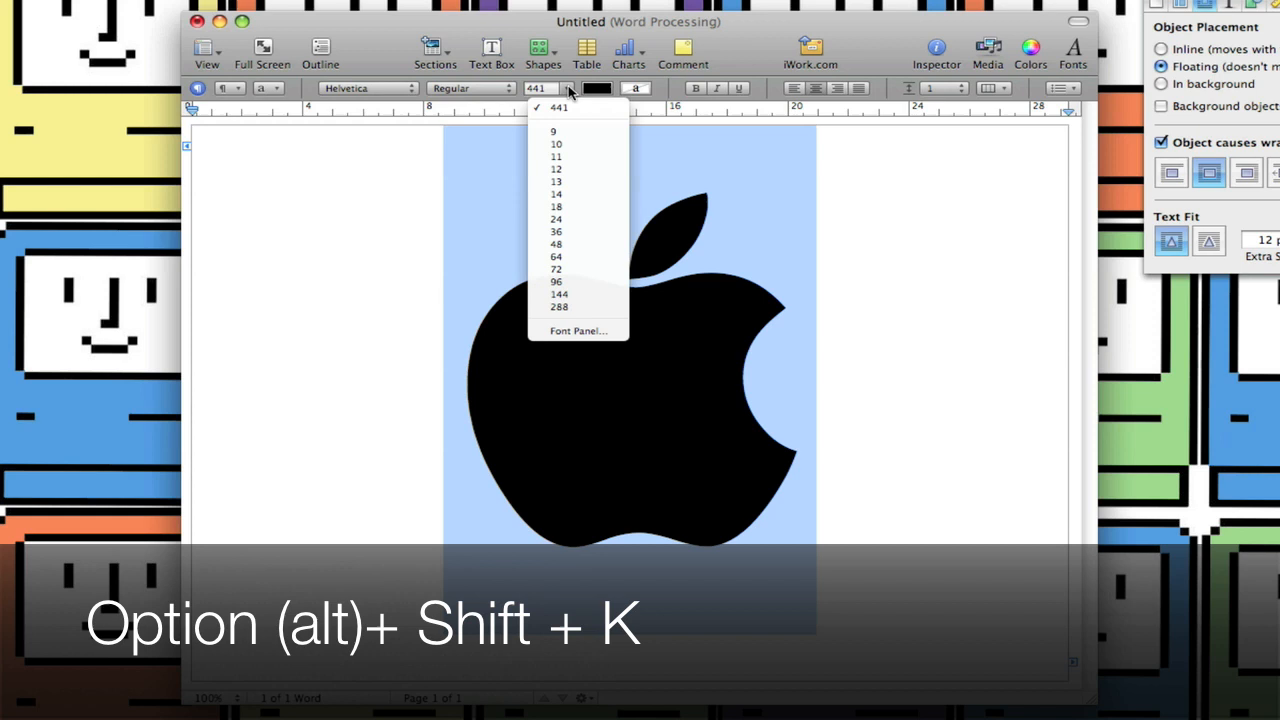
# Choose 288 from the font size pop-up for the Apple logo.
pyautogui.click(558, 307)
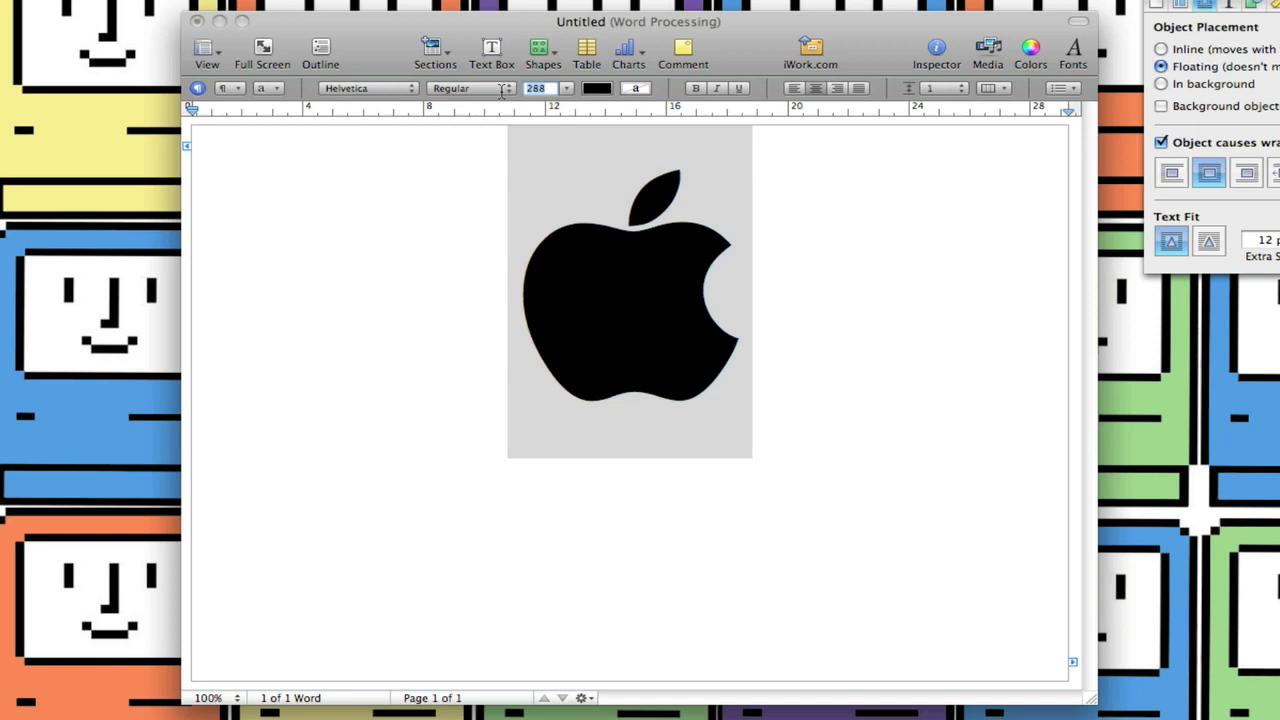